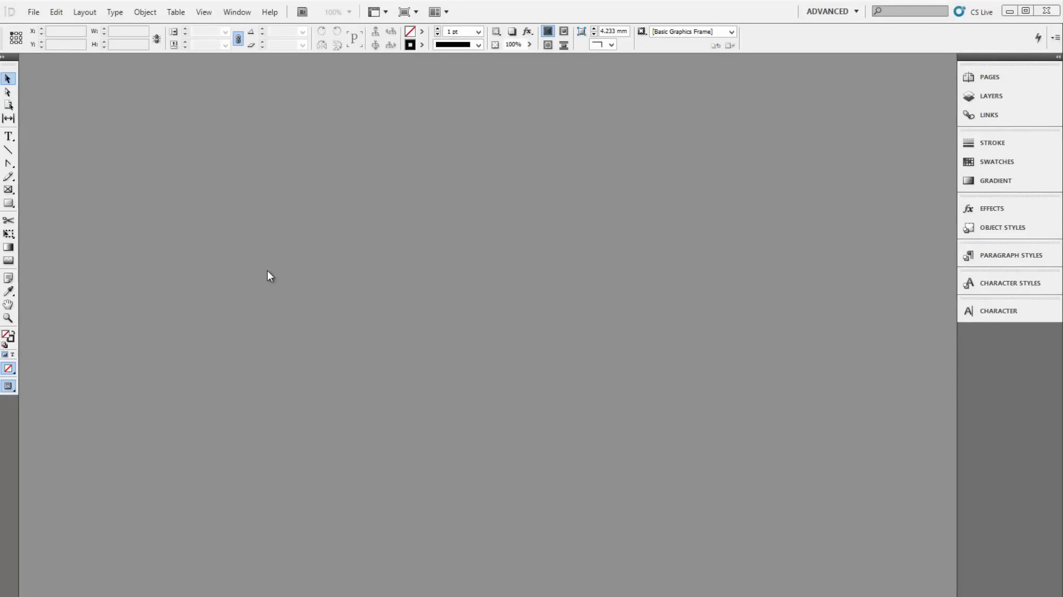
mouse_move(44, 24)
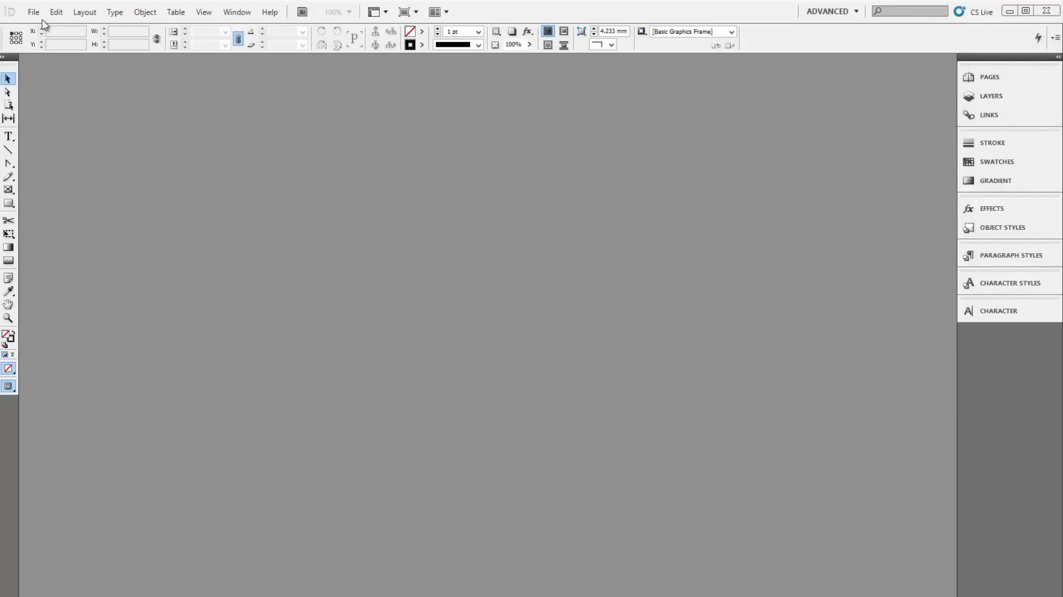
- Create a new document with a linked 3 mm bleed on all four sides
left_click(32, 11)
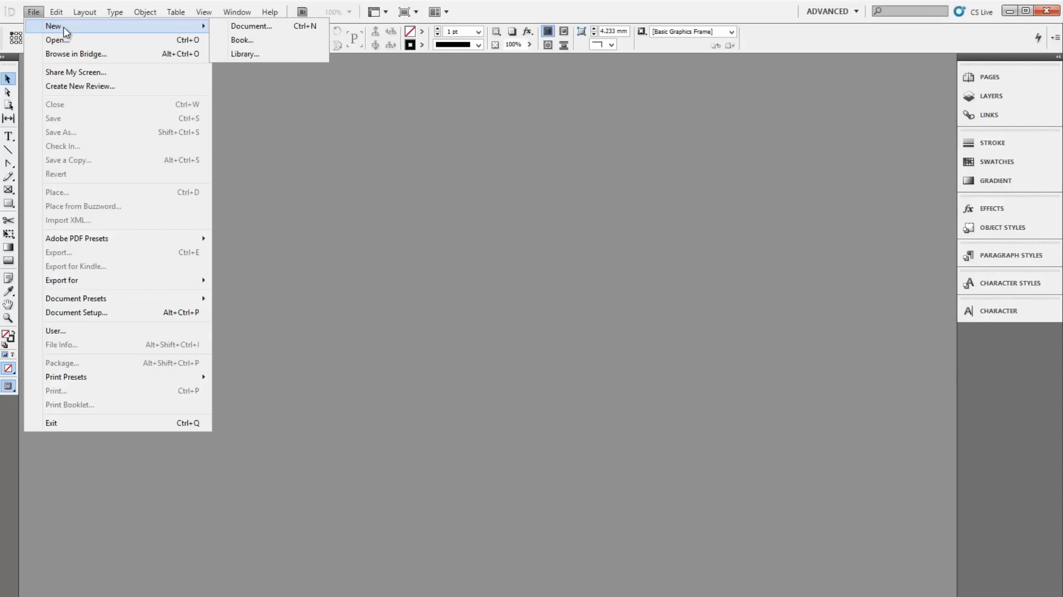
left_click(251, 25)
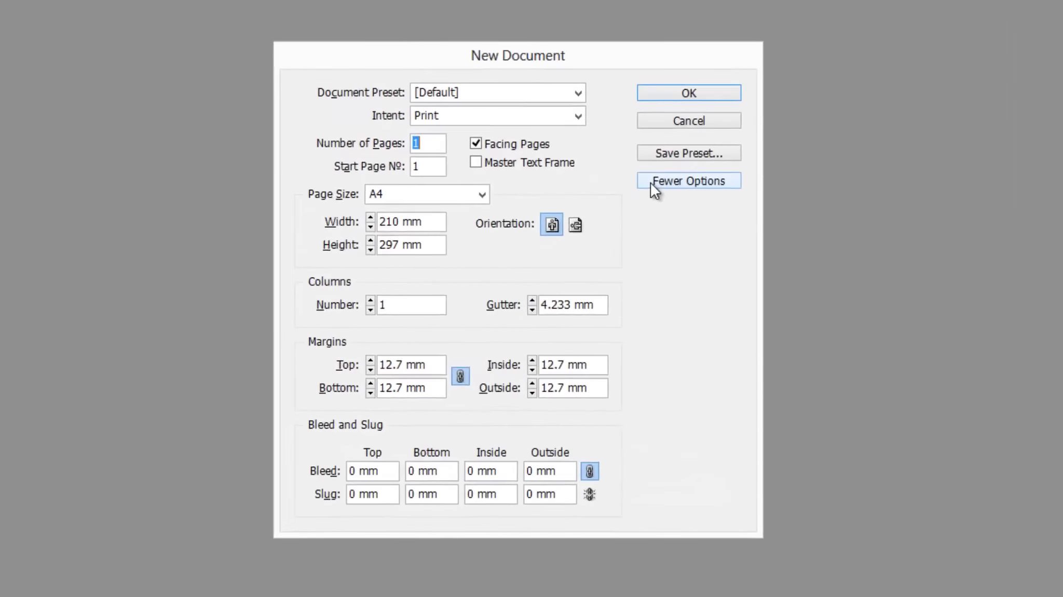
left_click(688, 180)
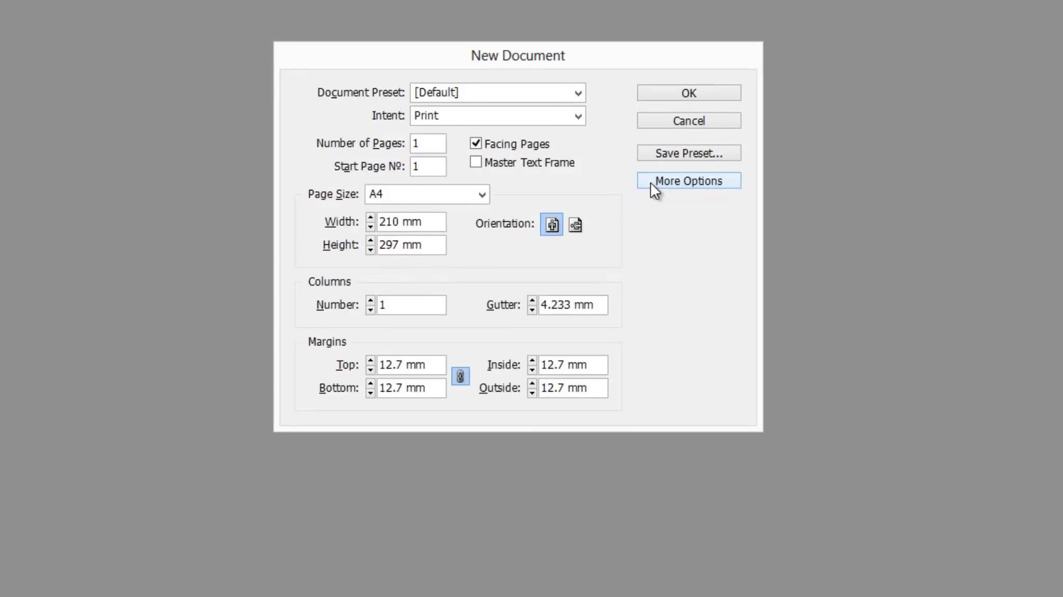
left_click(688, 181)
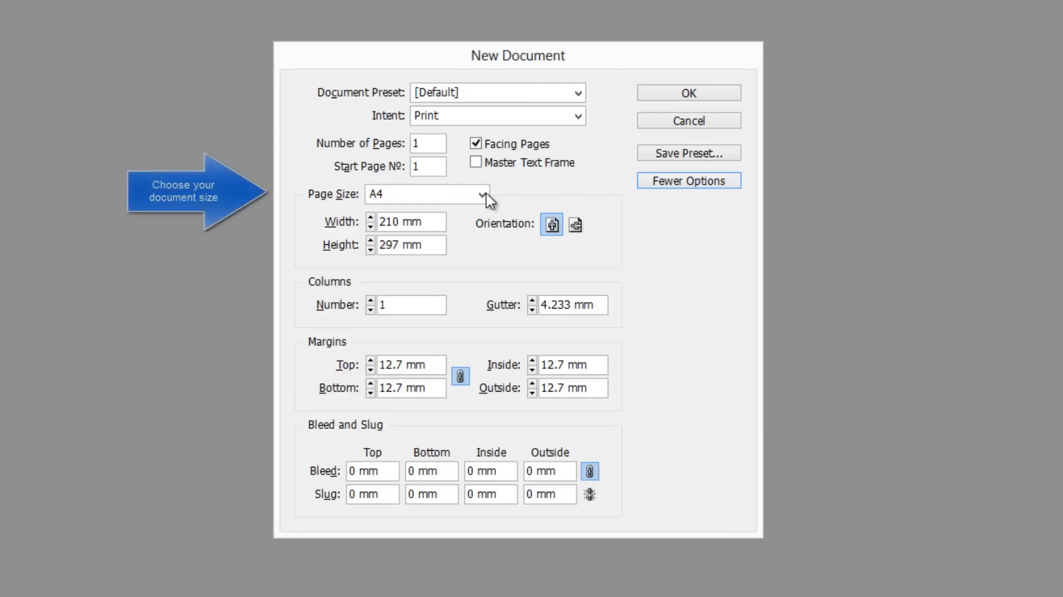
left_click(427, 194)
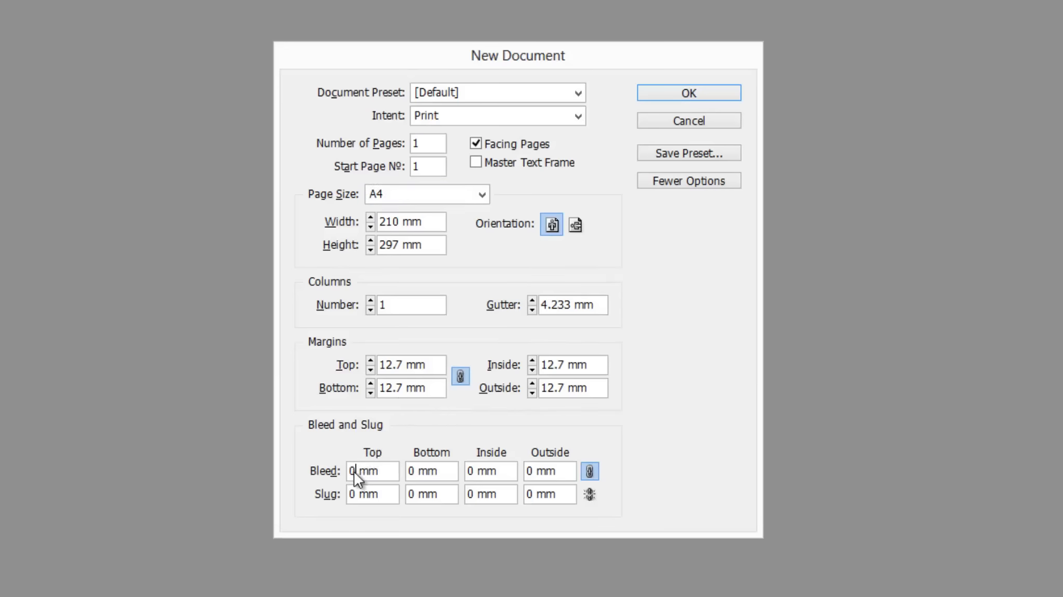
triple_click(372, 471)
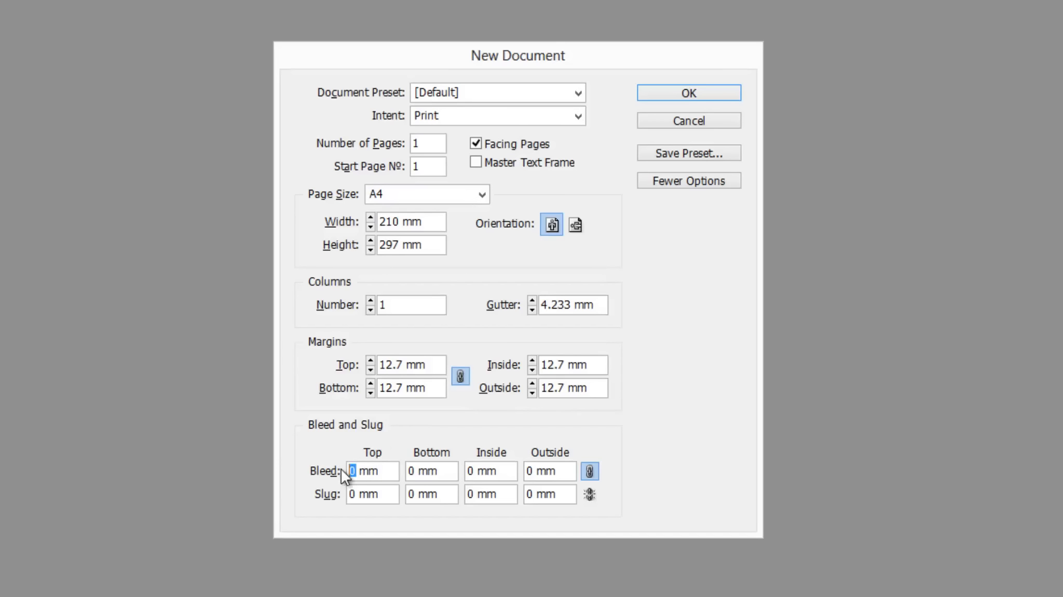
type("3")
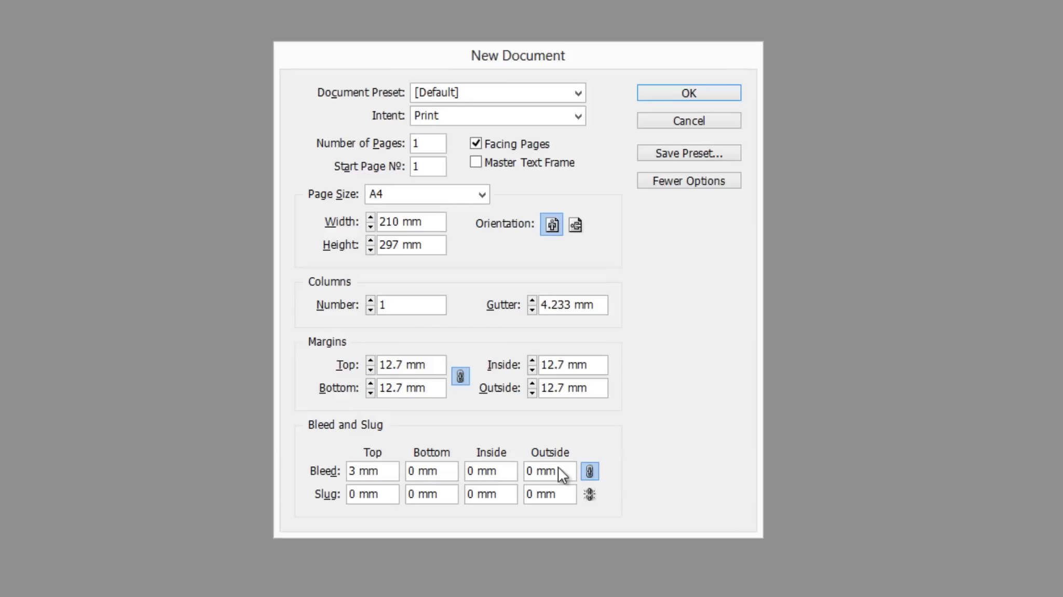
left_click(589, 471)
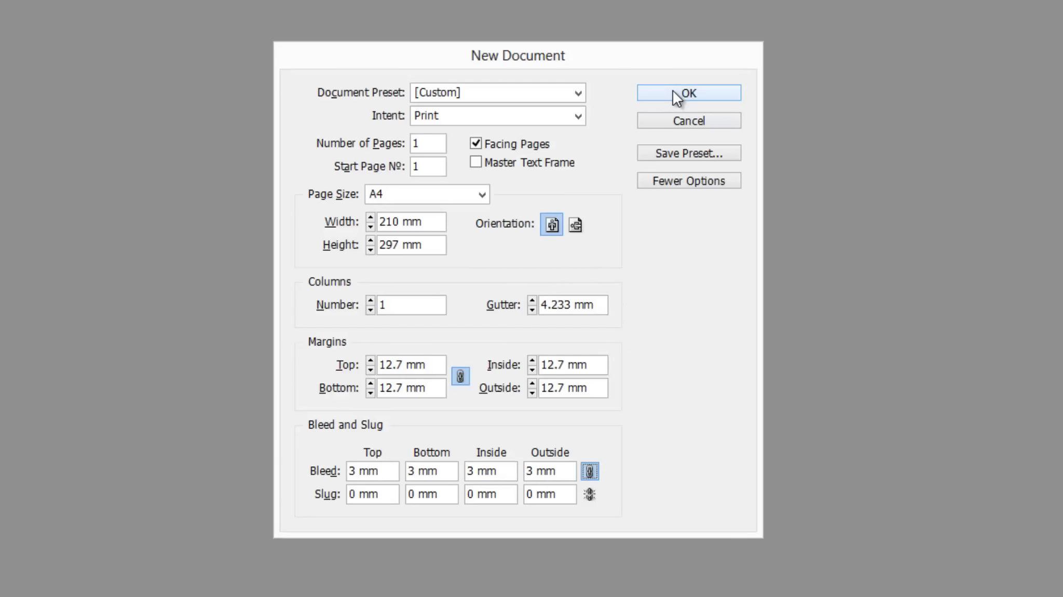
left_click(688, 93)
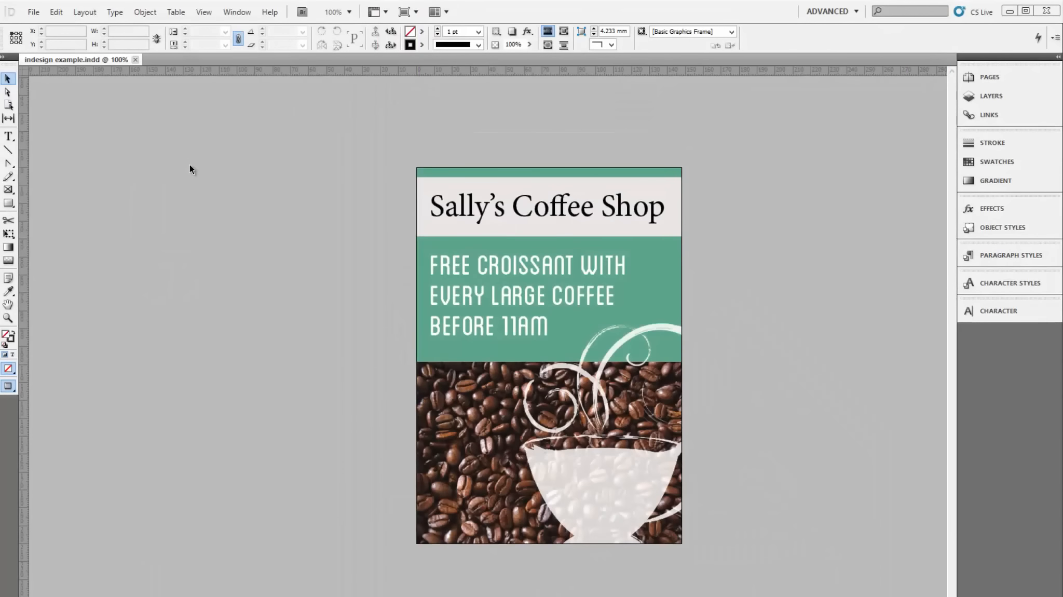
left_click(33, 11)
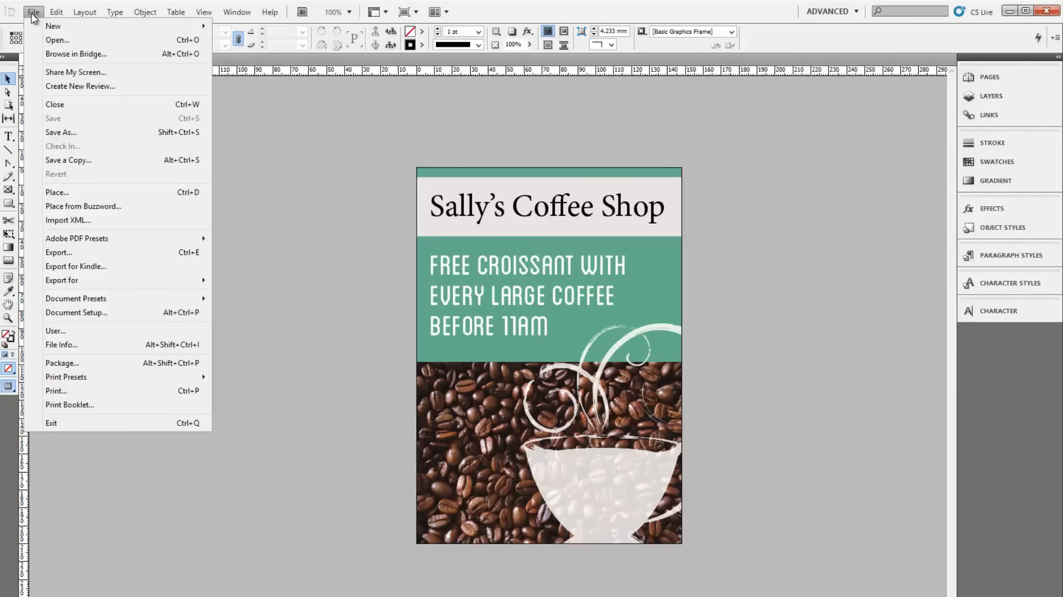
mouse_move(76, 313)
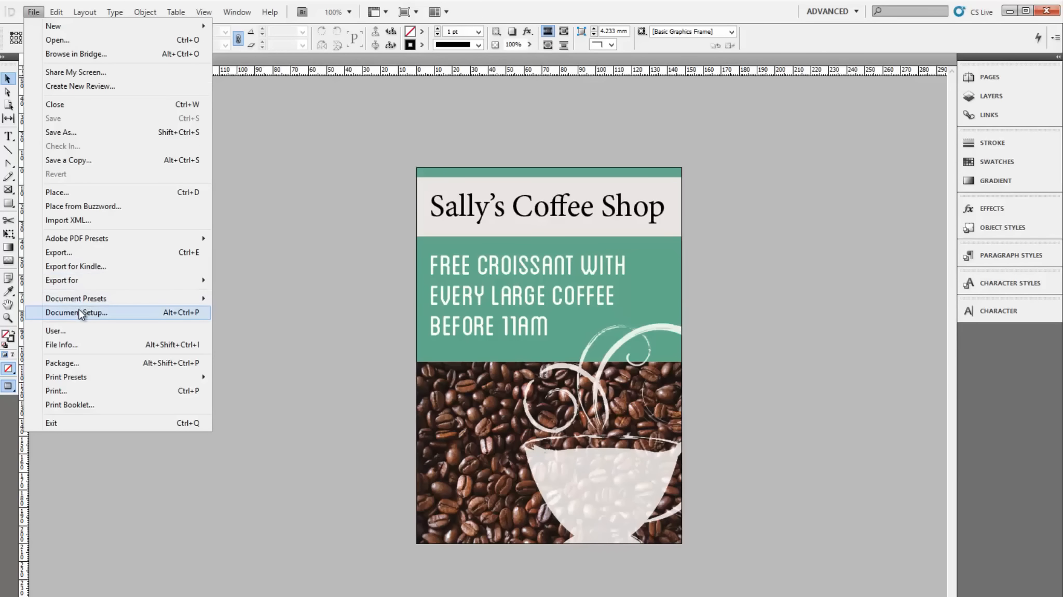
left_click(76, 312)
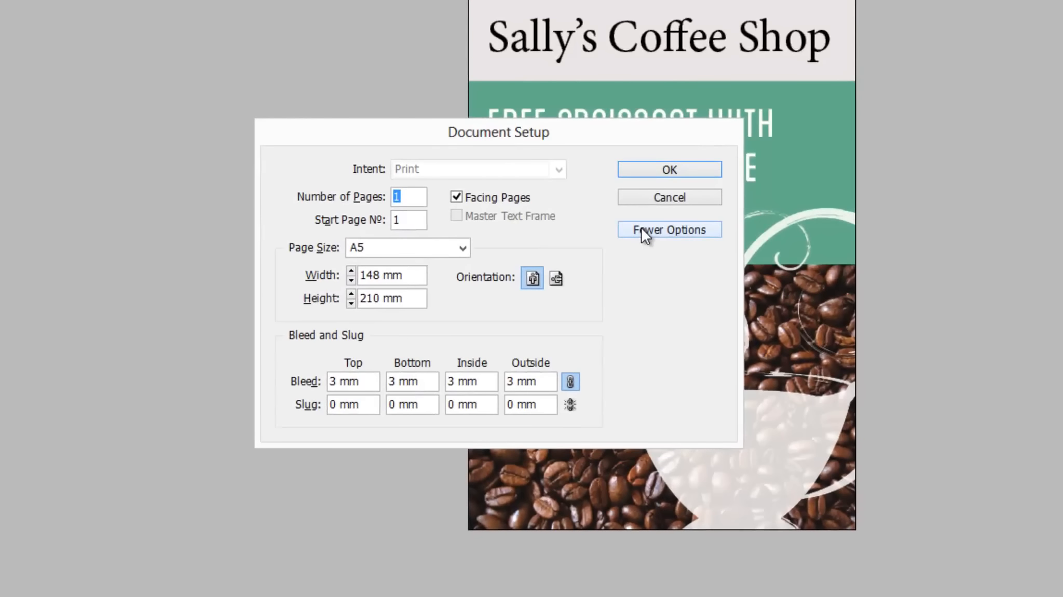
left_click(668, 230)
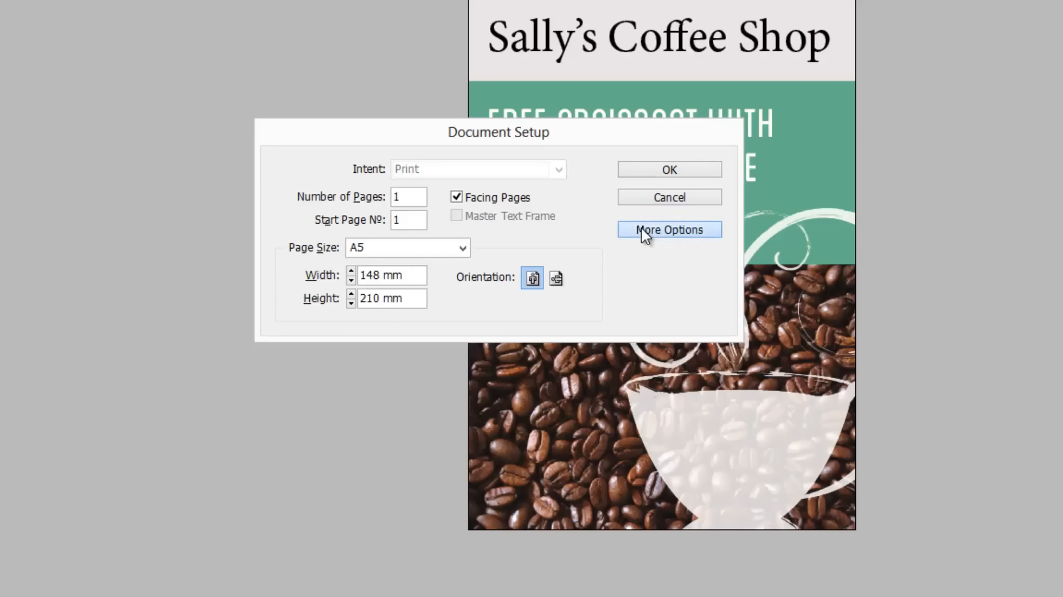
left_click(669, 230)
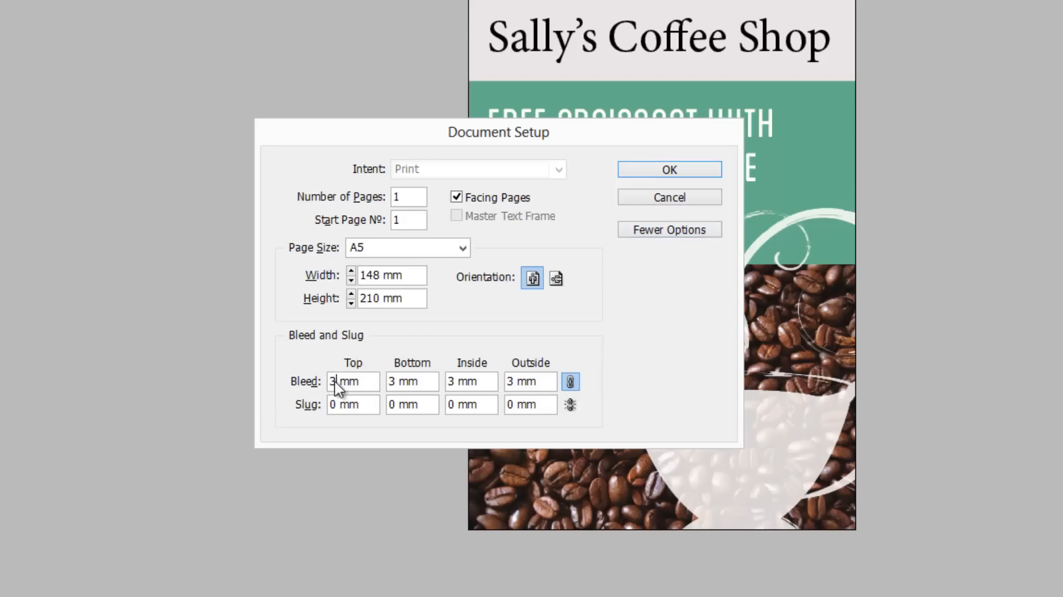
left_click(352, 381)
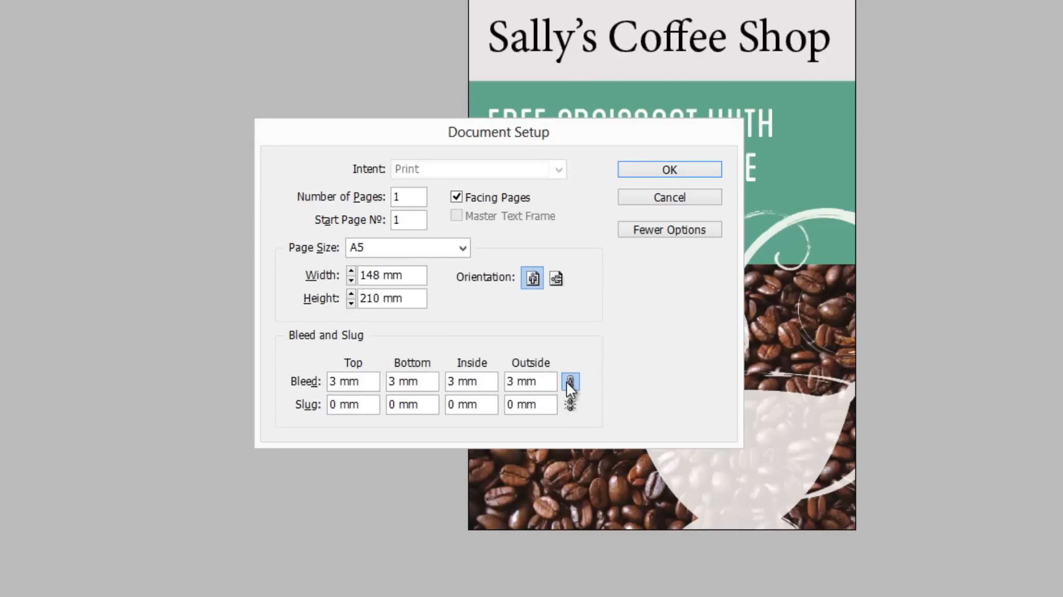
left_click(570, 380)
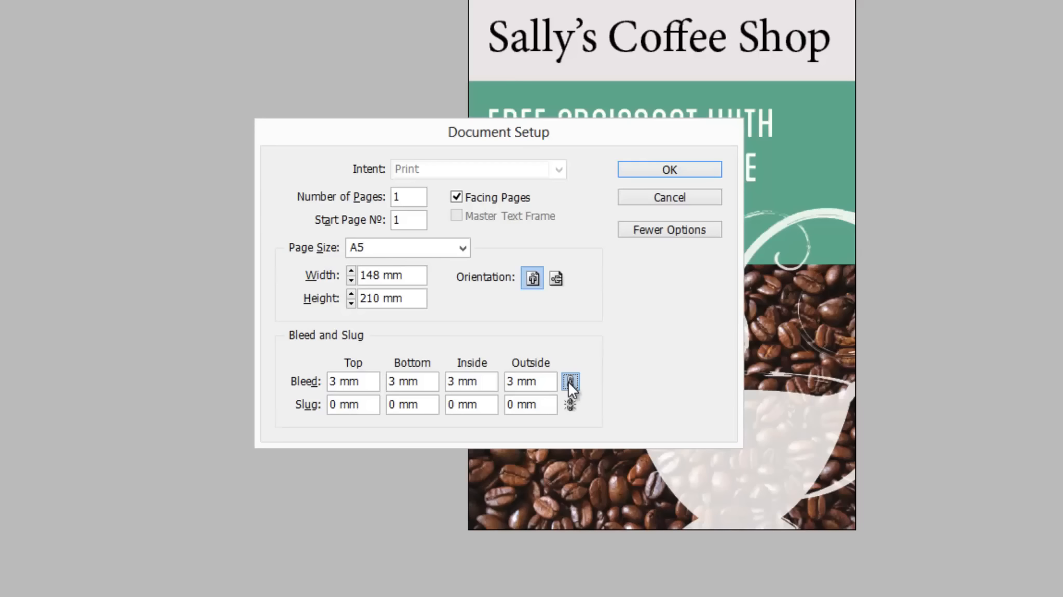
mouse_move(624, 263)
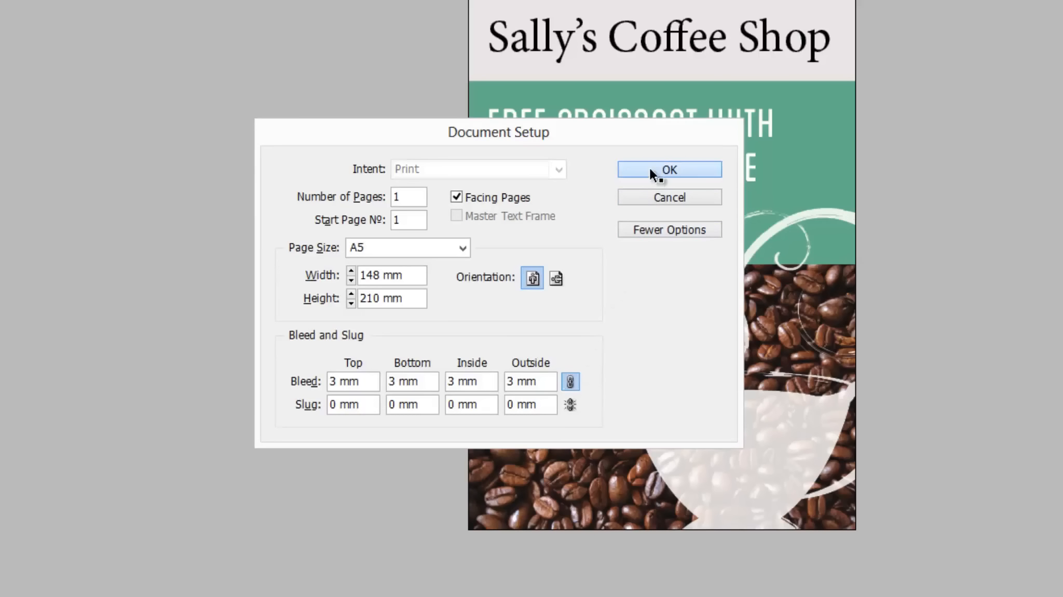
left_click(669, 170)
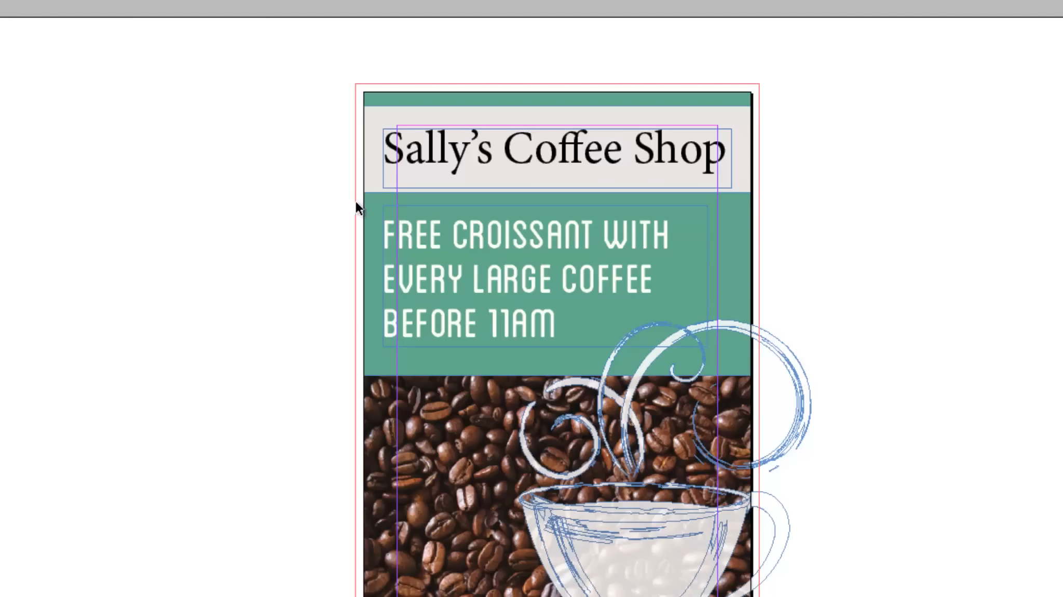
mouse_move(379, 90)
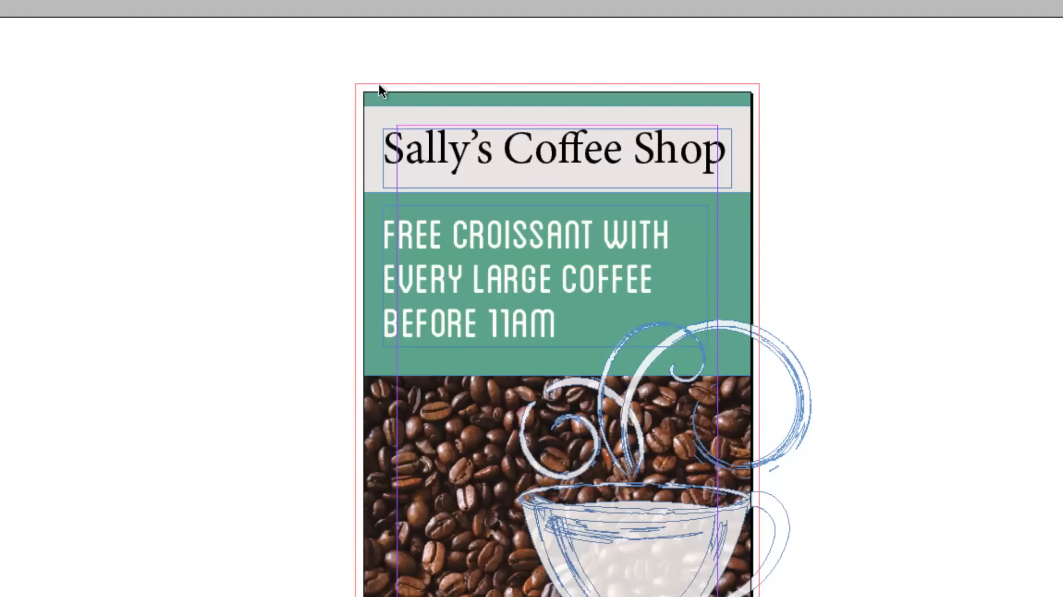
mouse_move(549, 91)
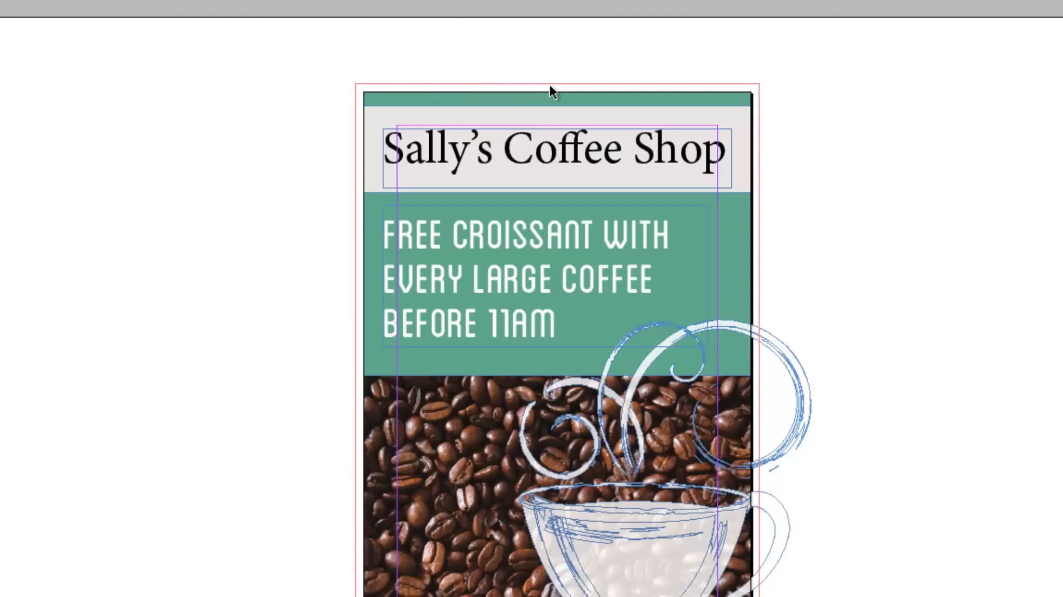
mouse_move(558, 91)
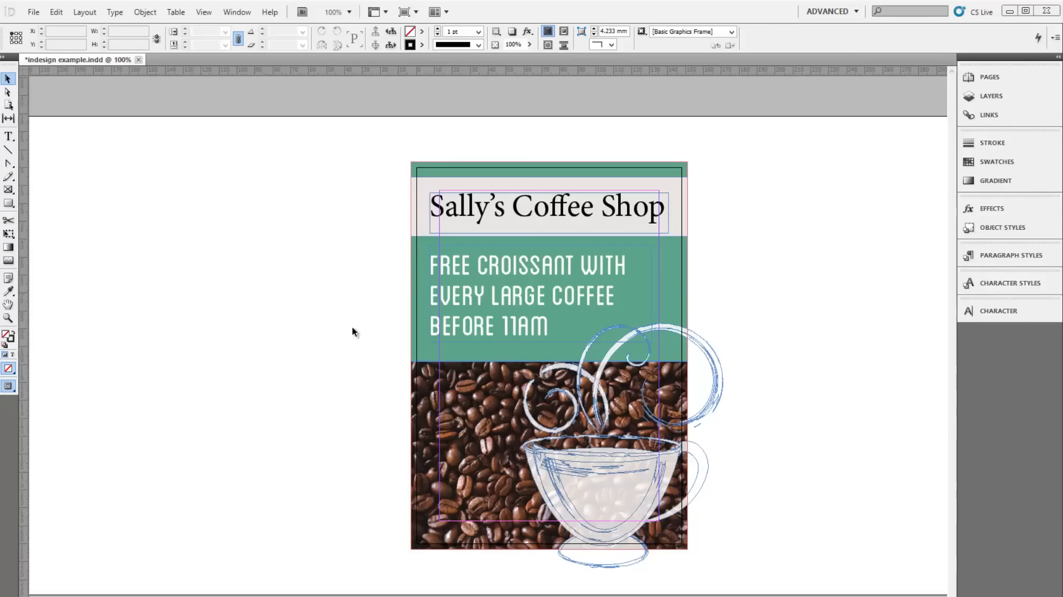
- Export the flyer as Adobe PDF (Print) under the file name 'my file' in My Files
left_click(33, 11)
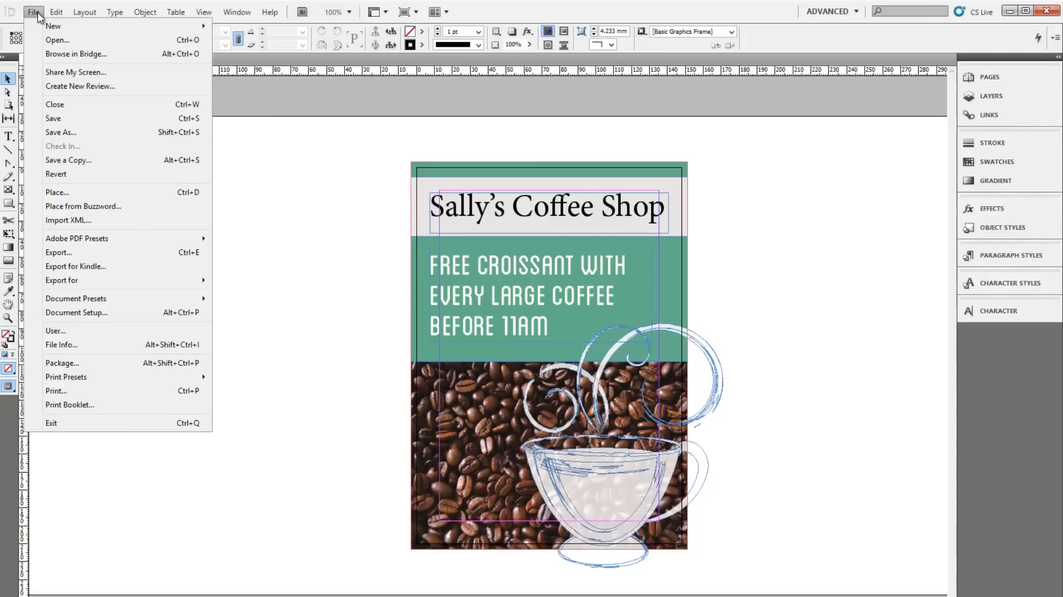
mouse_move(58, 252)
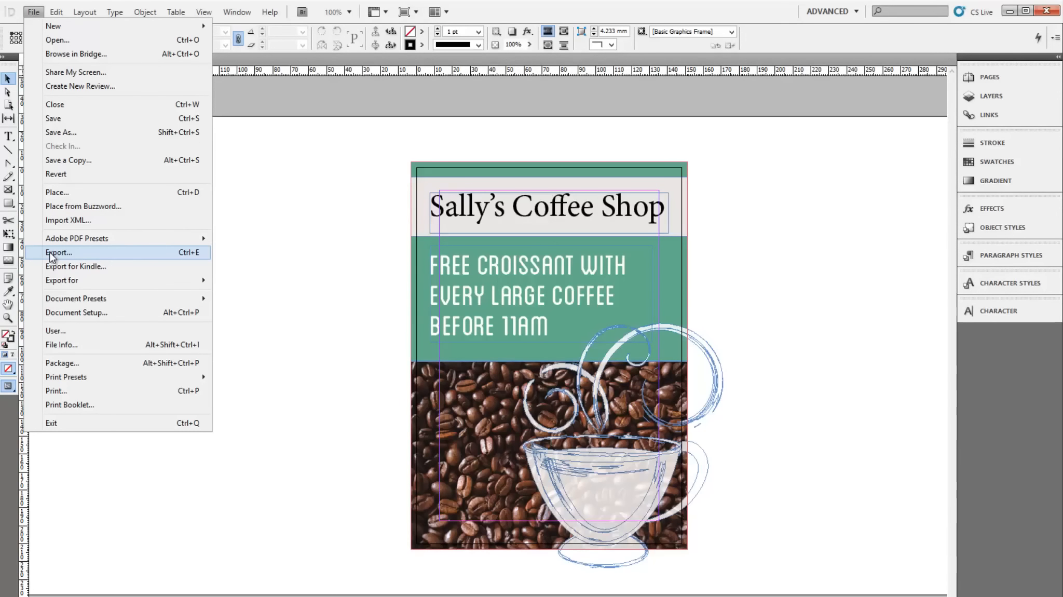
left_click(58, 252)
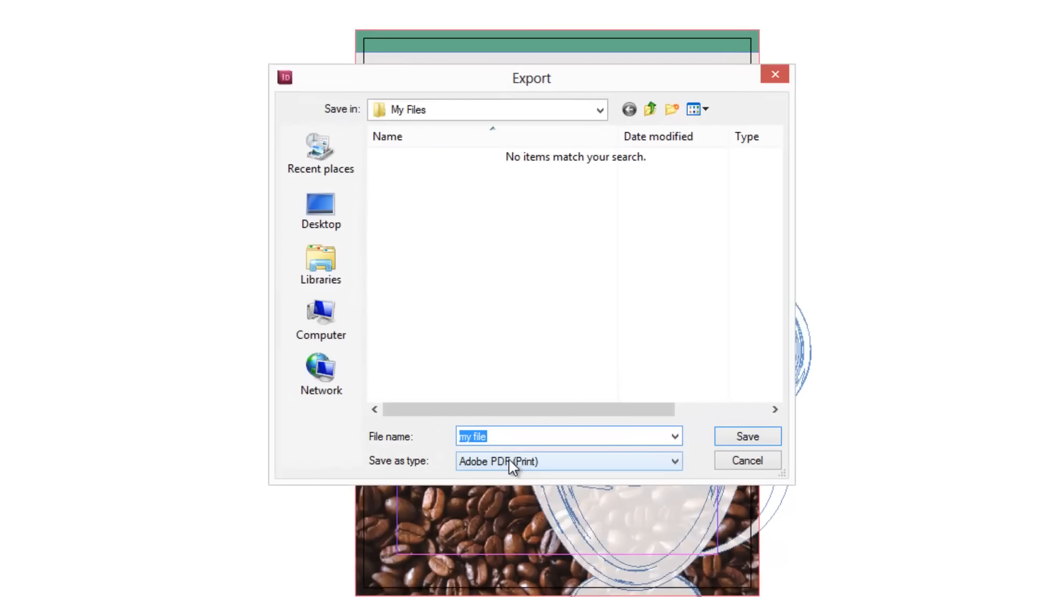
left_click(568, 462)
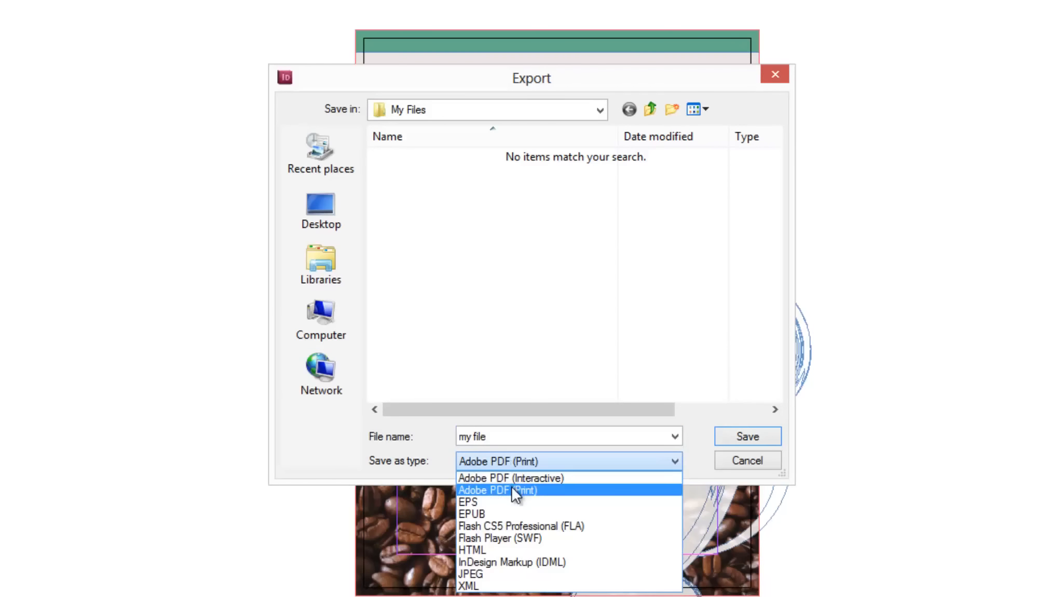
left_click(498, 491)
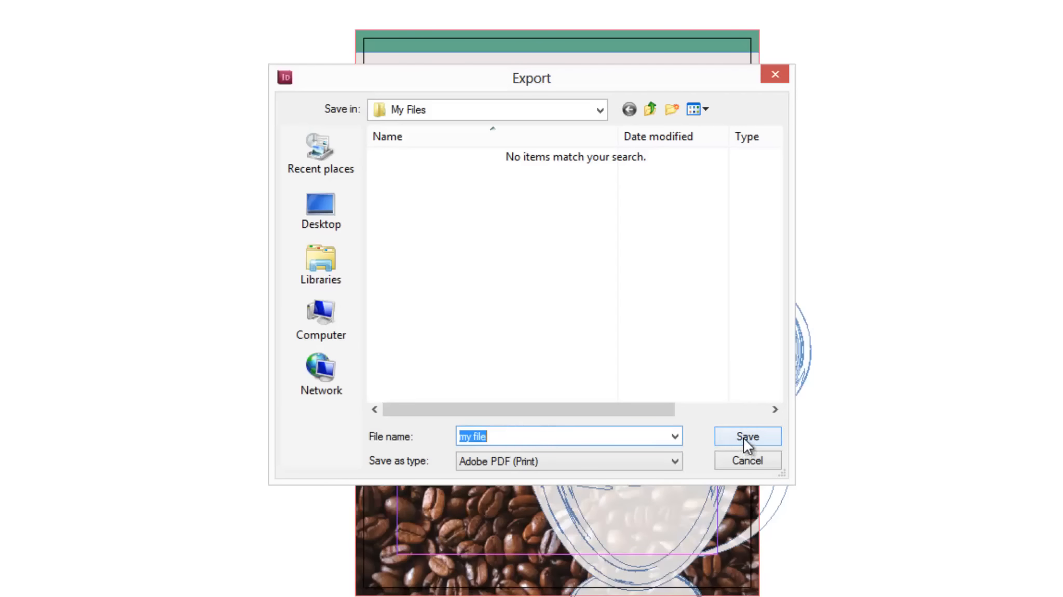
left_click(746, 436)
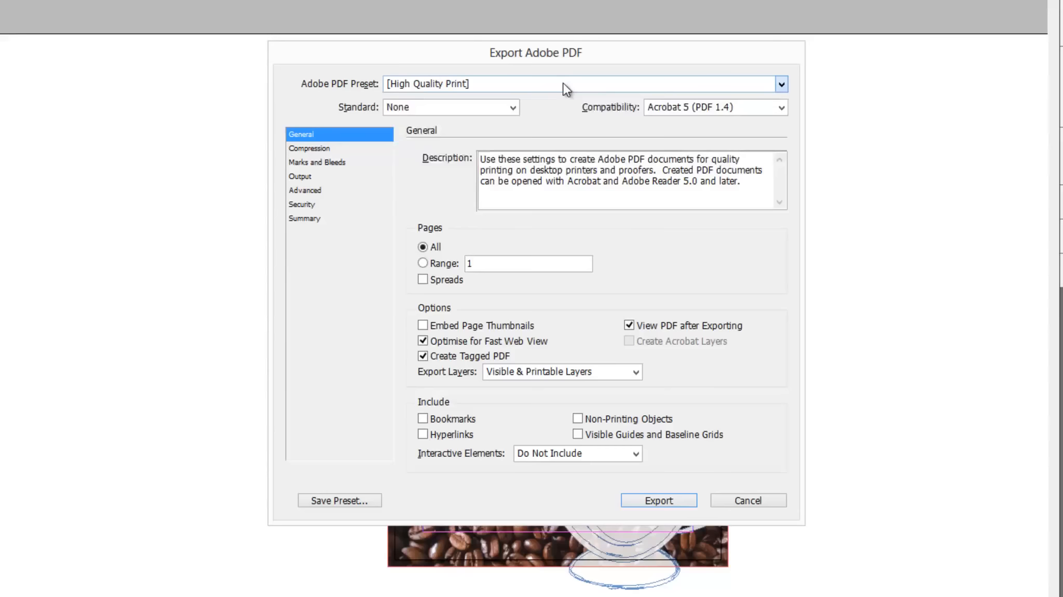
- Export with the [PDF/X-1a:2001] preset, document bleed and crop marks, then zoom out in Reader
left_click(780, 83)
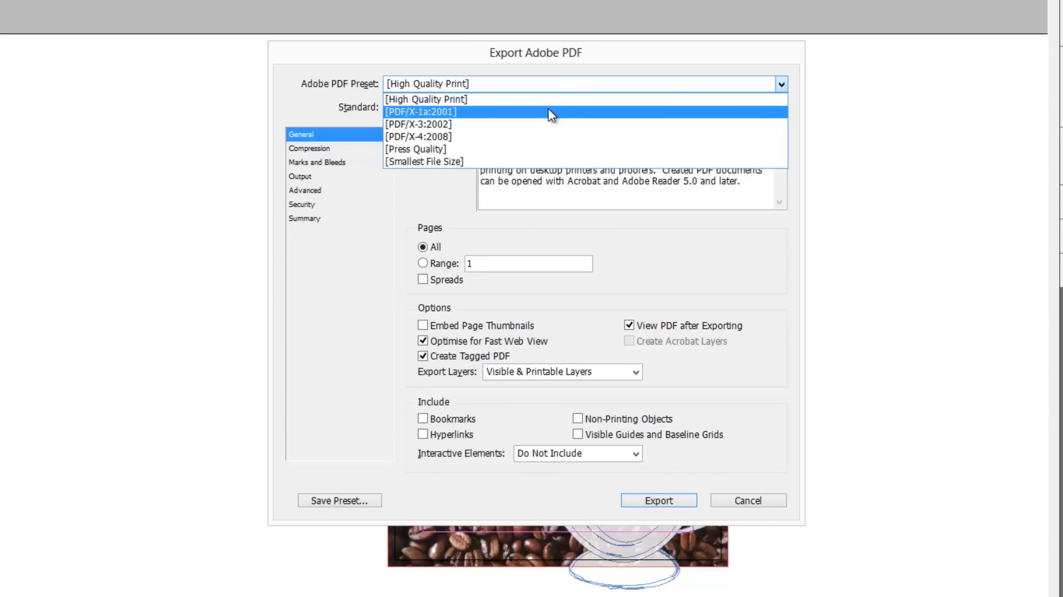
left_click(420, 112)
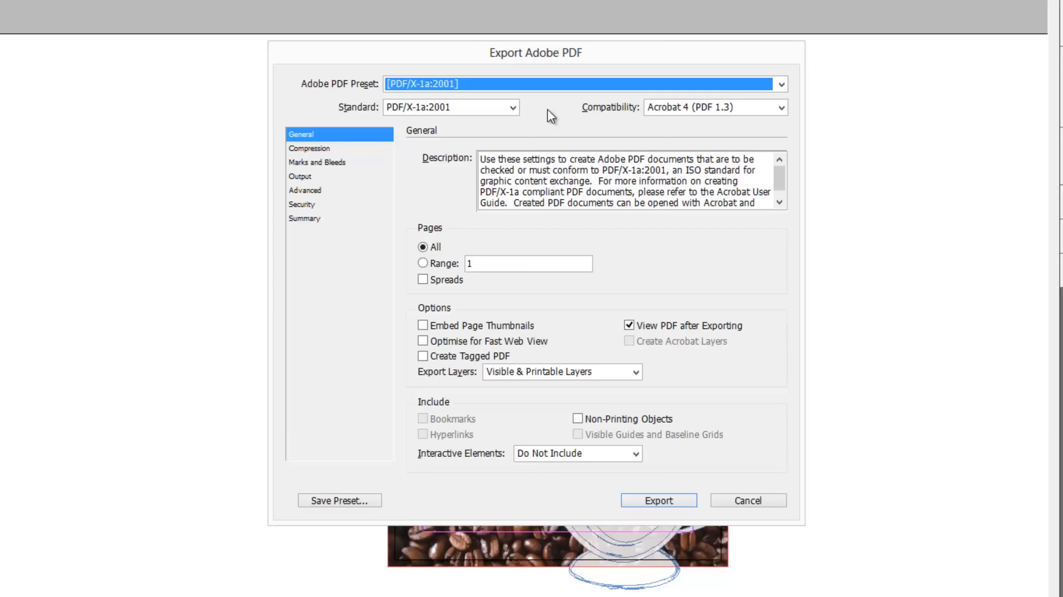
mouse_move(350, 163)
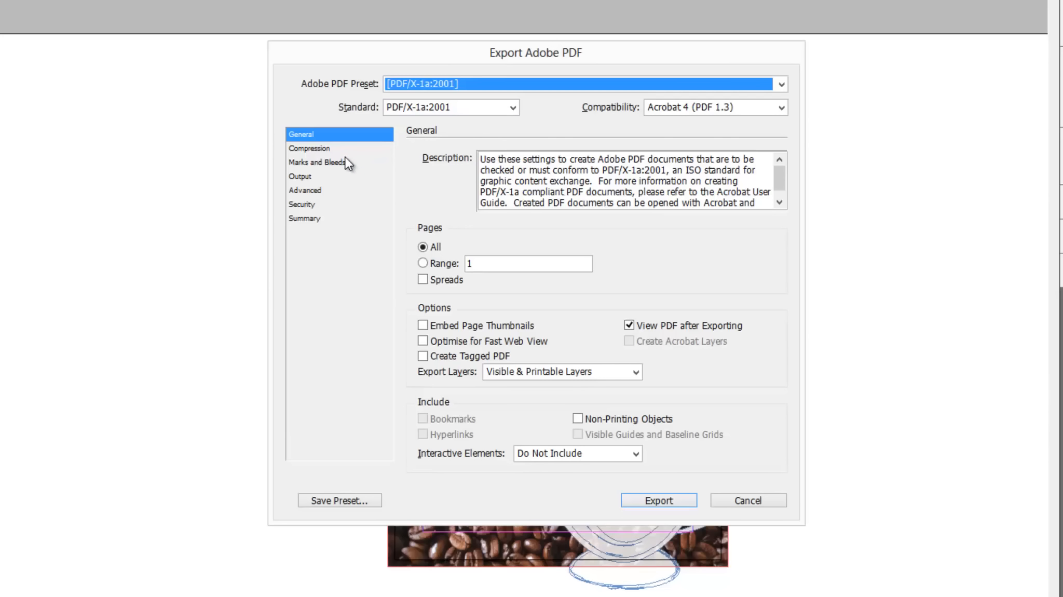
left_click(325, 162)
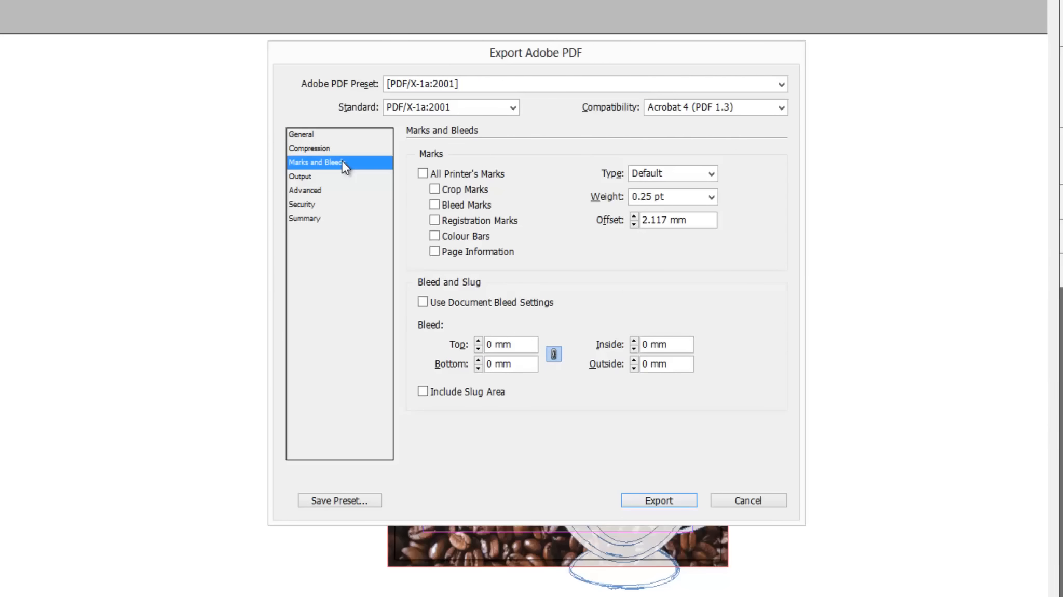
mouse_move(366, 182)
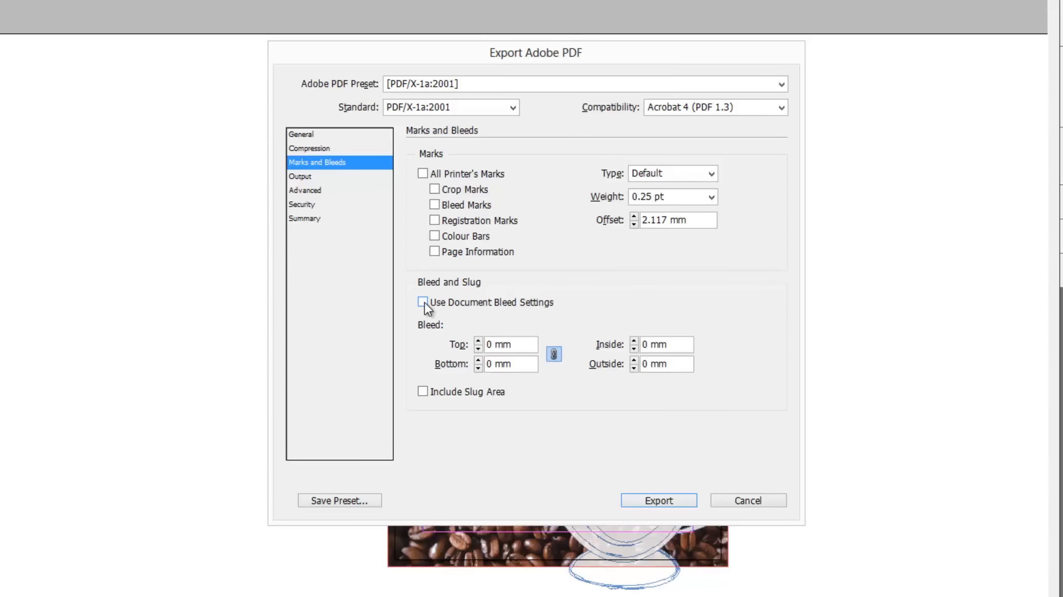
left_click(422, 302)
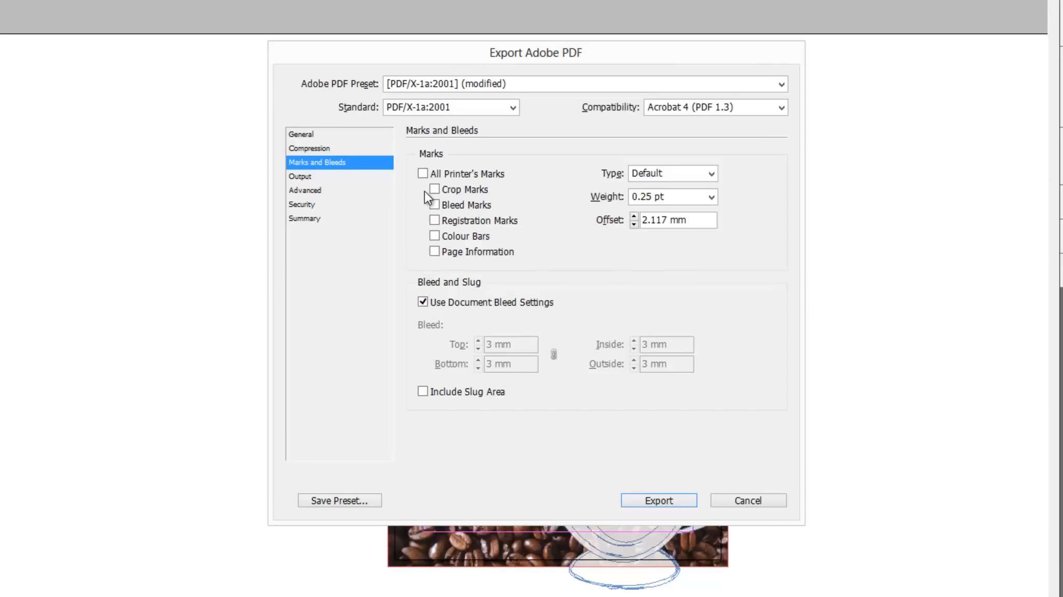
left_click(435, 190)
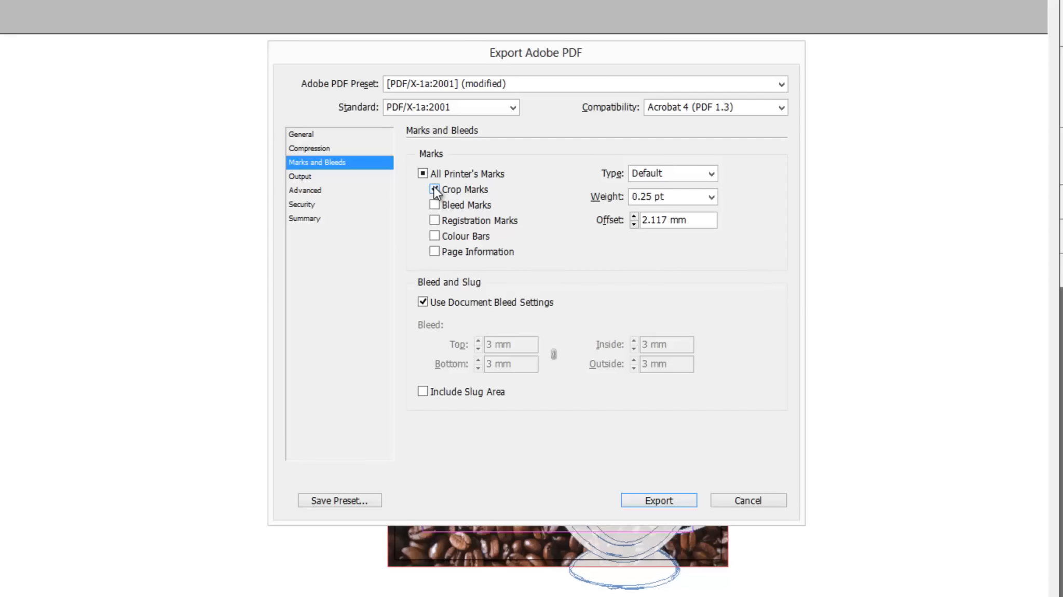
left_click(435, 189)
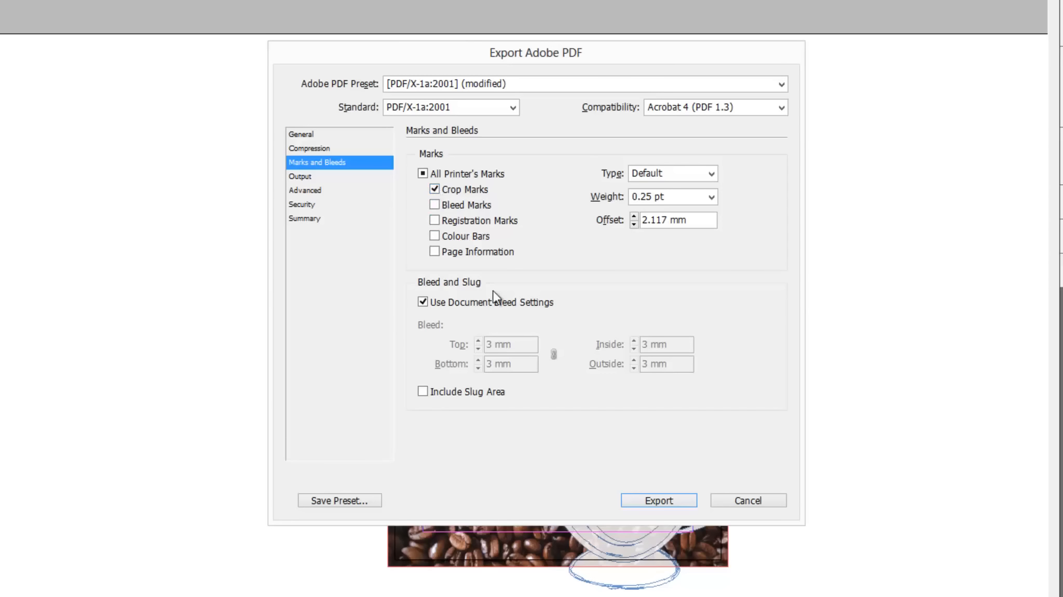
left_click(658, 500)
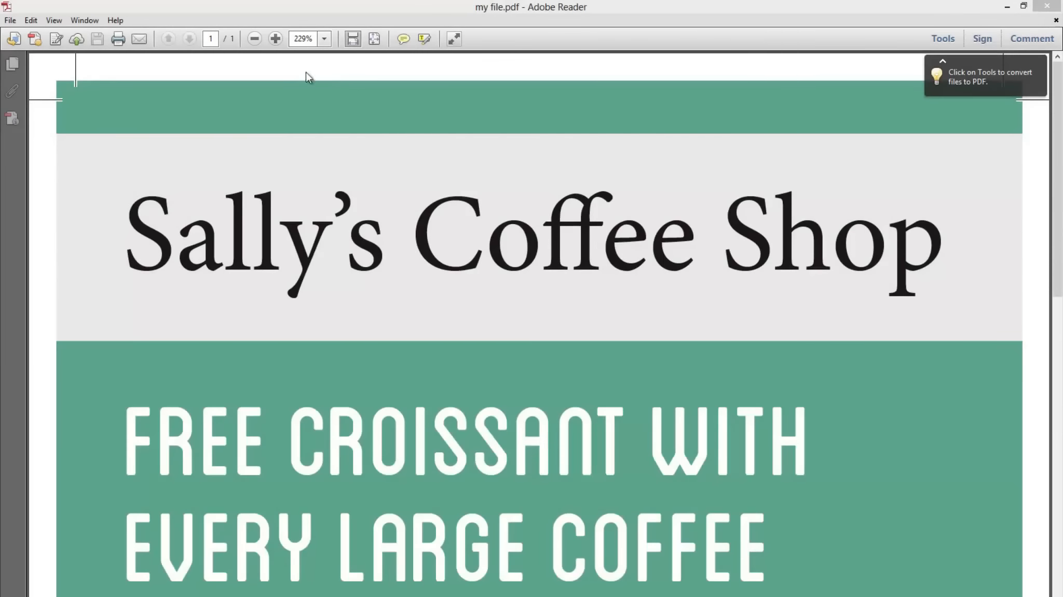
left_click(254, 38)
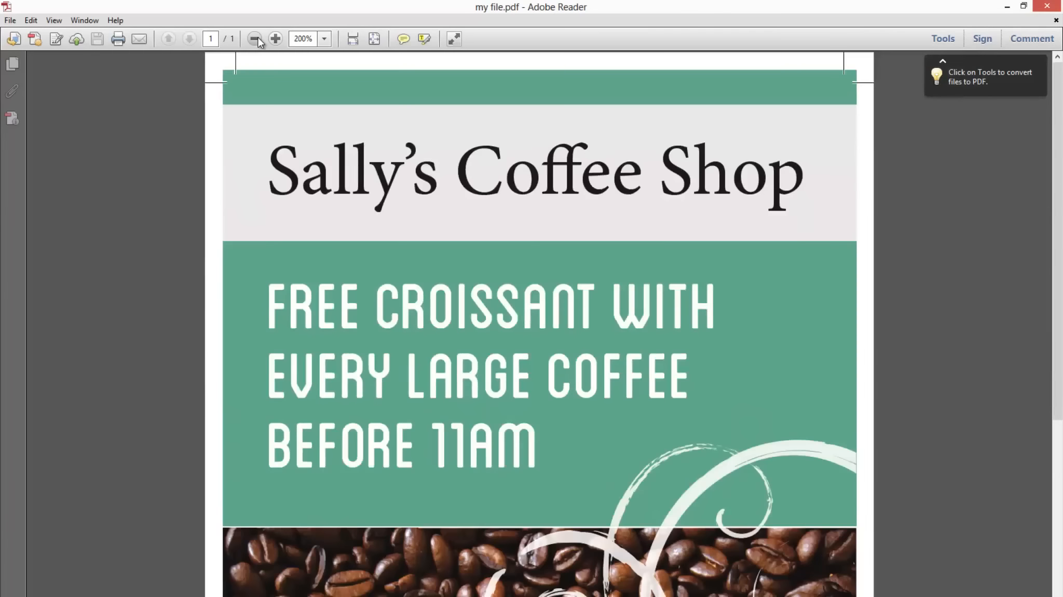